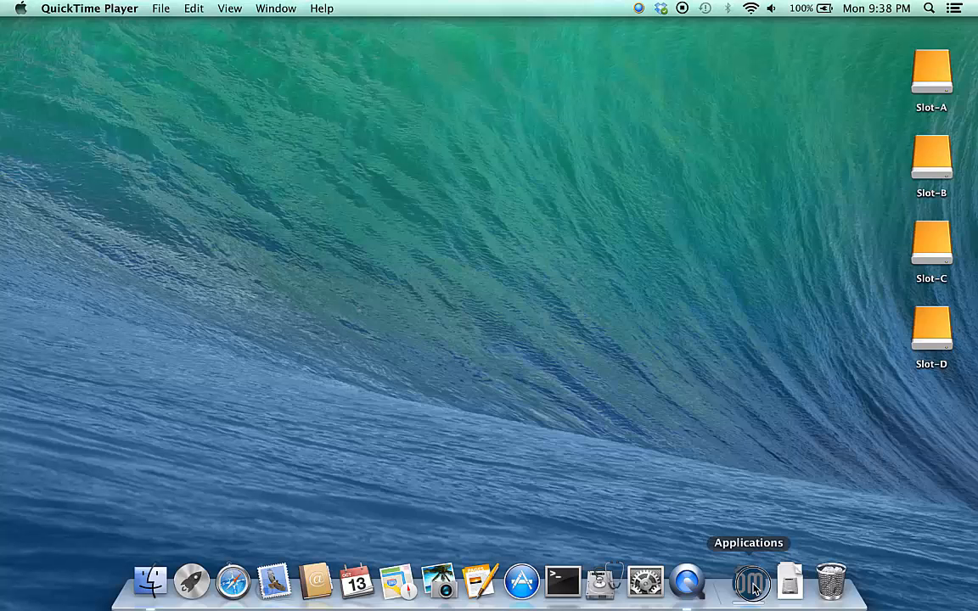
# Launch AKiTiO Data Multiplier from the Dock.
pyautogui.click(751, 581)
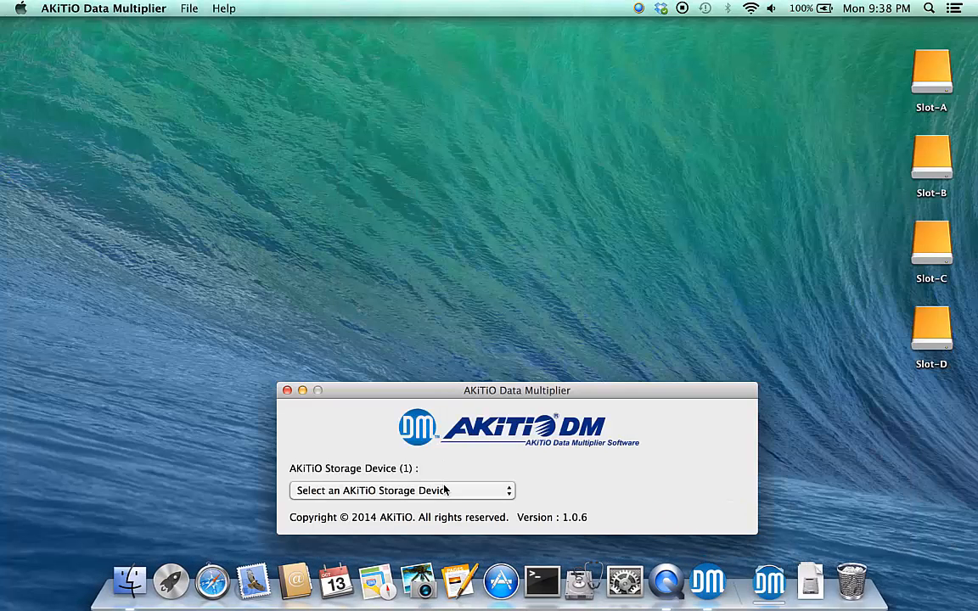
# Choose AKiTiO Thunder 2 Quad as the storage device, revealing Slot-A through Slot-D.
pyautogui.click(401, 490)
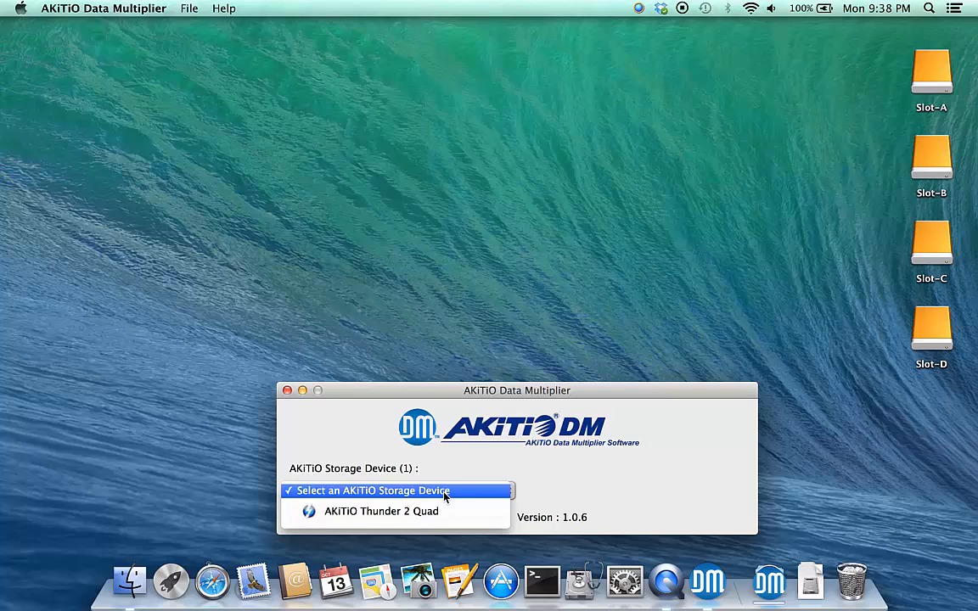
pyautogui.moveTo(381, 511)
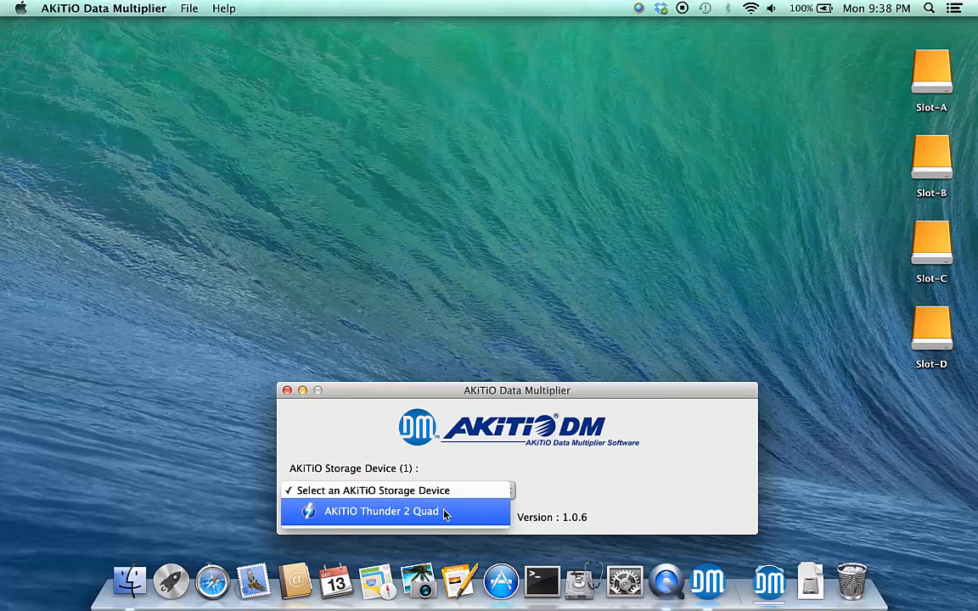
pyautogui.click(380, 511)
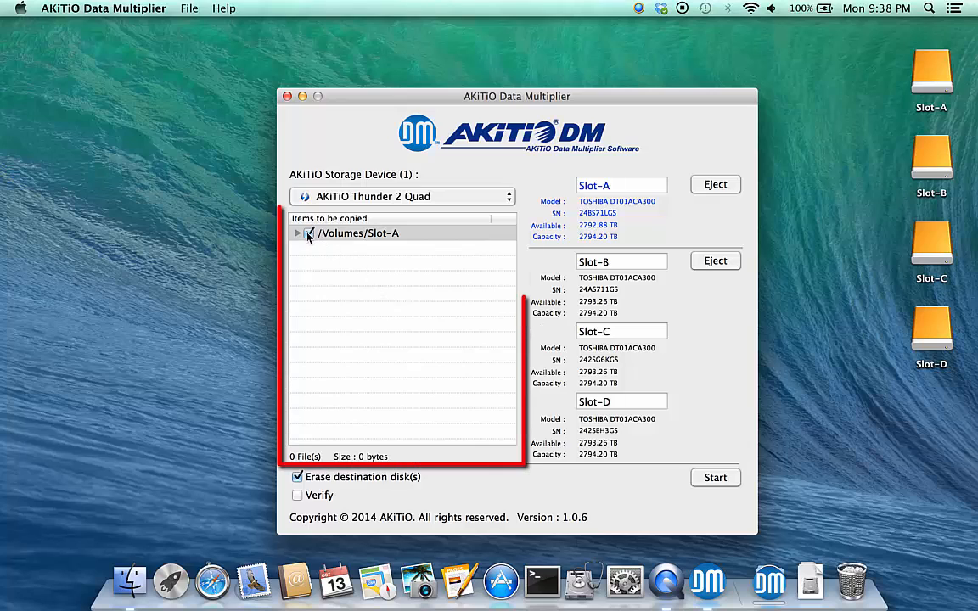
# Select the whole /Volumes/Slot-A for copying, re-including akitio-data-multiplier.mov (21 files, 386.47 MB).
pyautogui.click(298, 234)
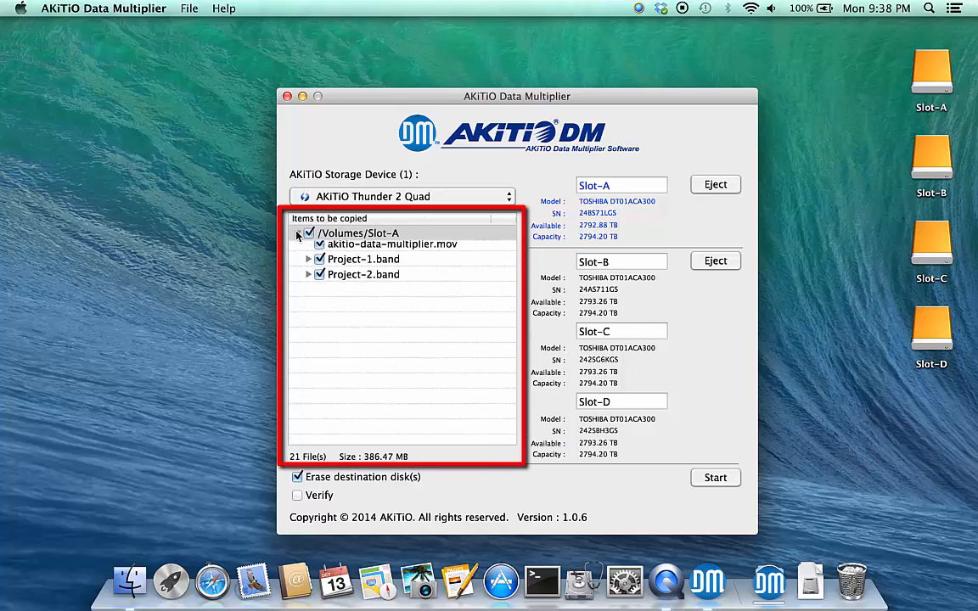
pyautogui.click(298, 234)
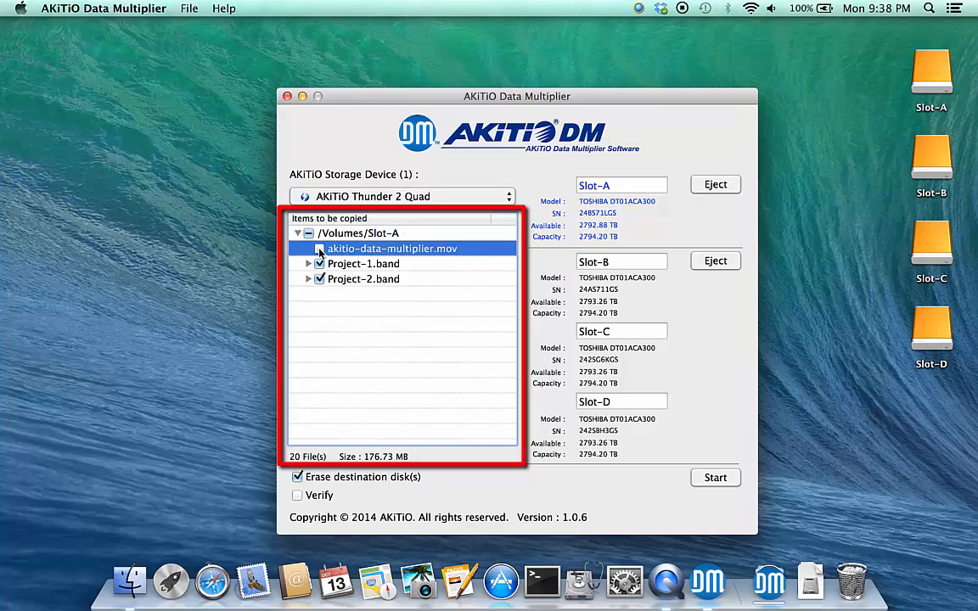
pyautogui.click(320, 248)
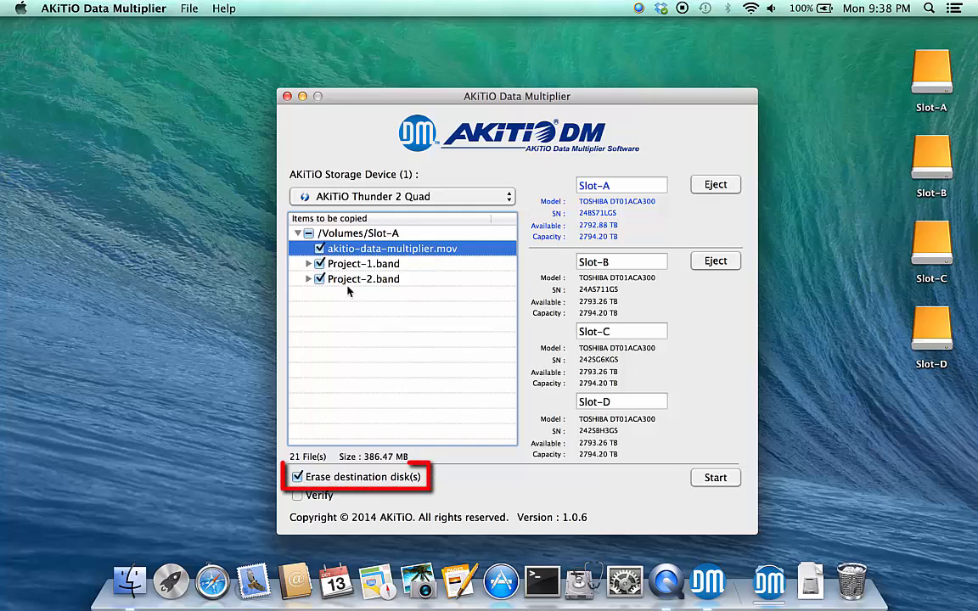
pyautogui.moveTo(369, 467)
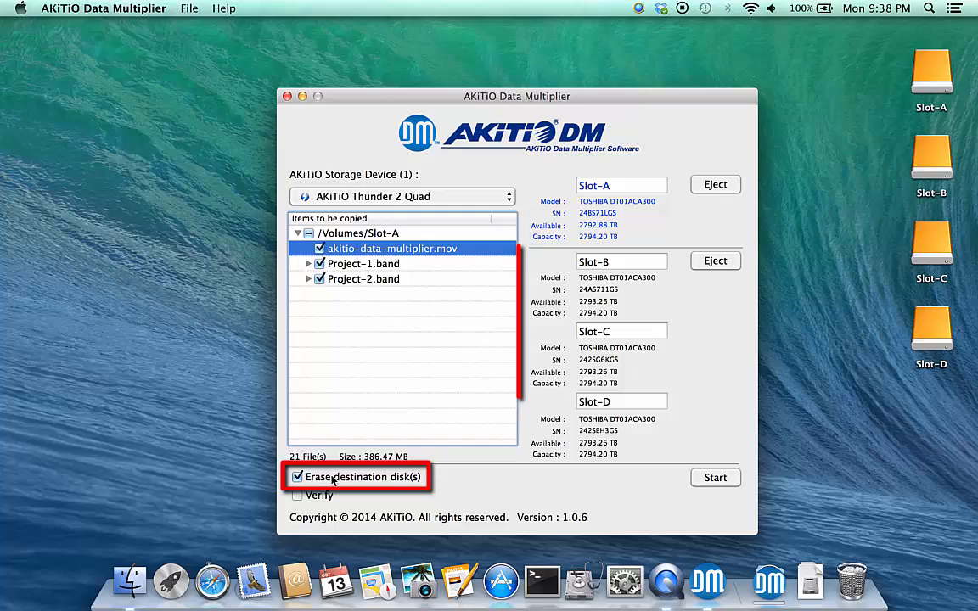
# Disable 'Erase destination disk(s)' and enable 'Verify'.
pyautogui.click(298, 476)
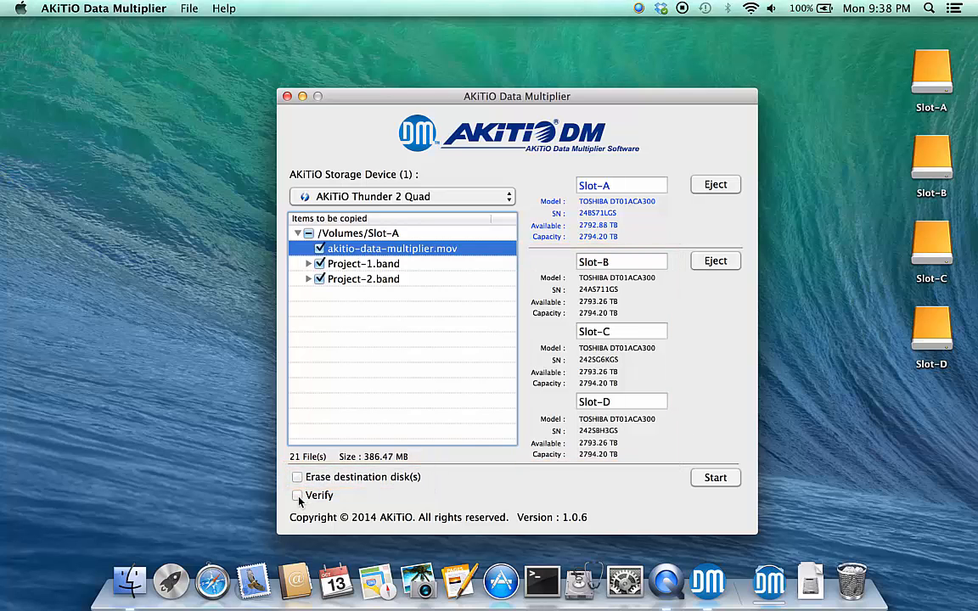
pyautogui.click(298, 495)
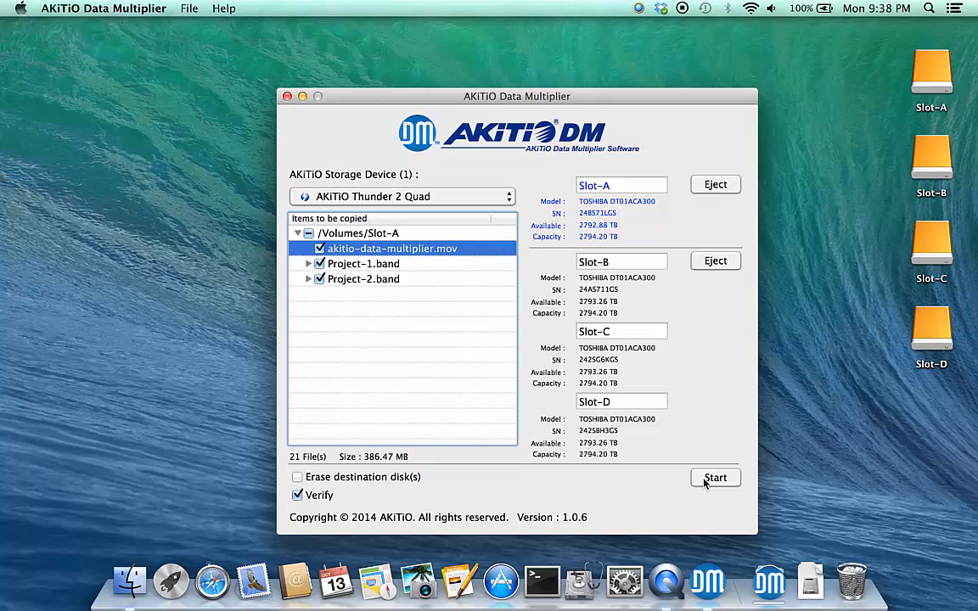
# Run the 21-file copy from Slot-A to Slots B–D and acknowledge completion.
pyautogui.click(715, 477)
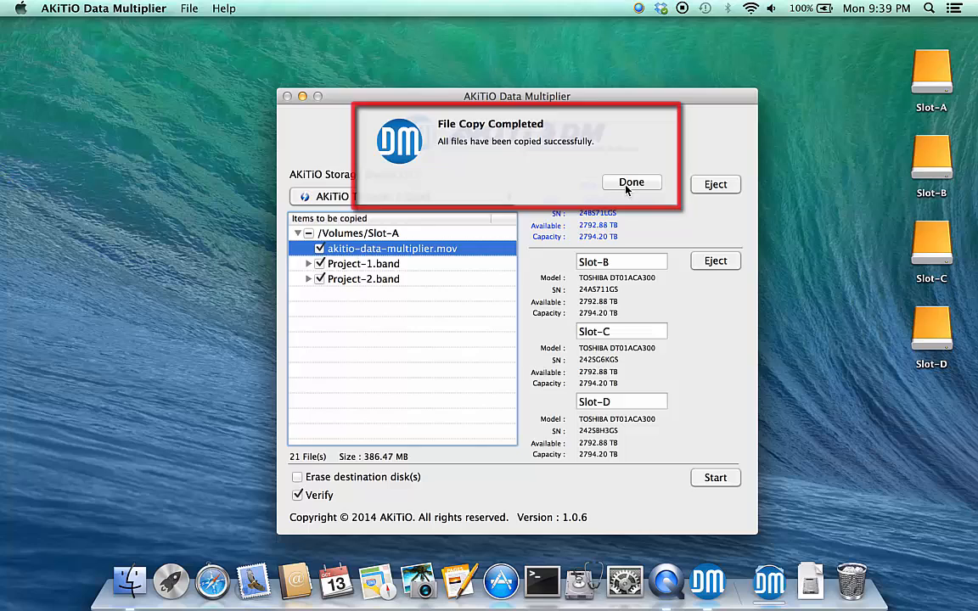
pyautogui.click(631, 183)
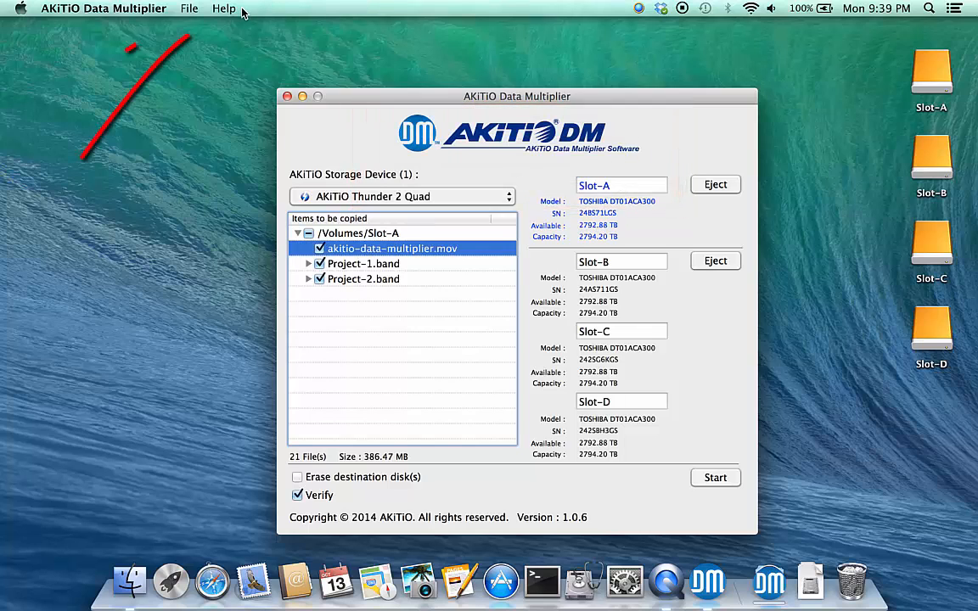
# Review the duplication log via Help > Show Log, then close it.
pyautogui.click(224, 7)
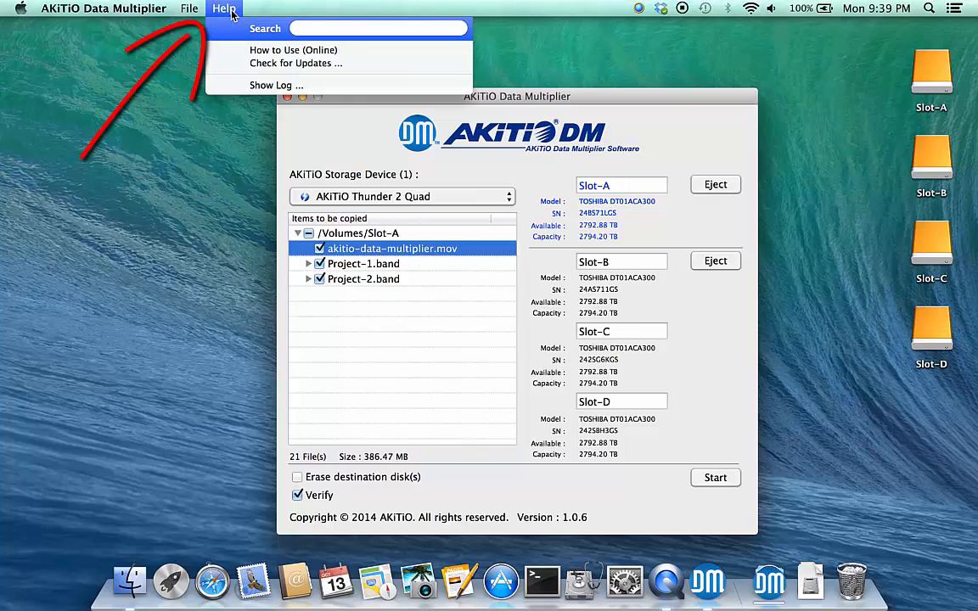
pyautogui.moveTo(275, 85)
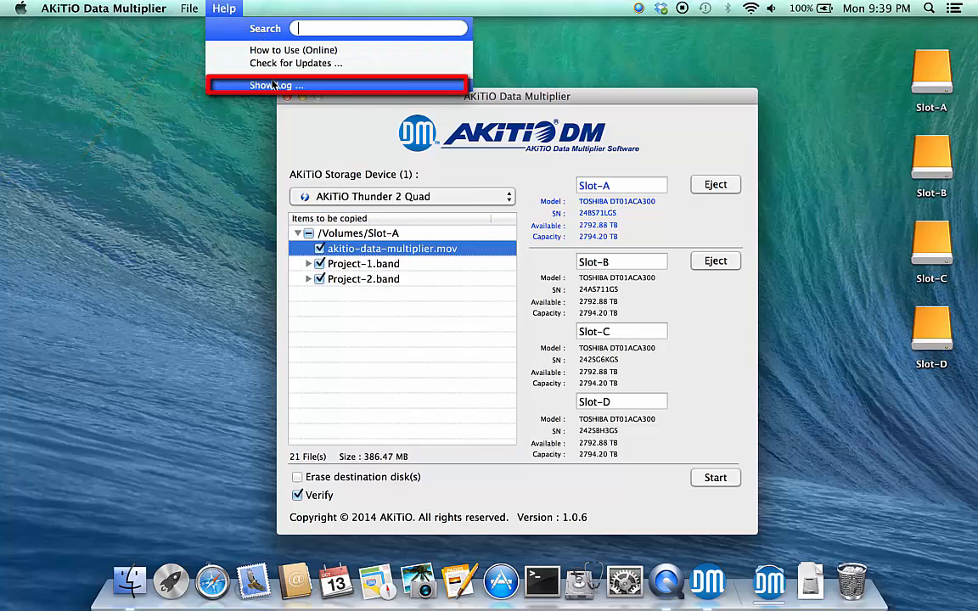
pyautogui.click(275, 85)
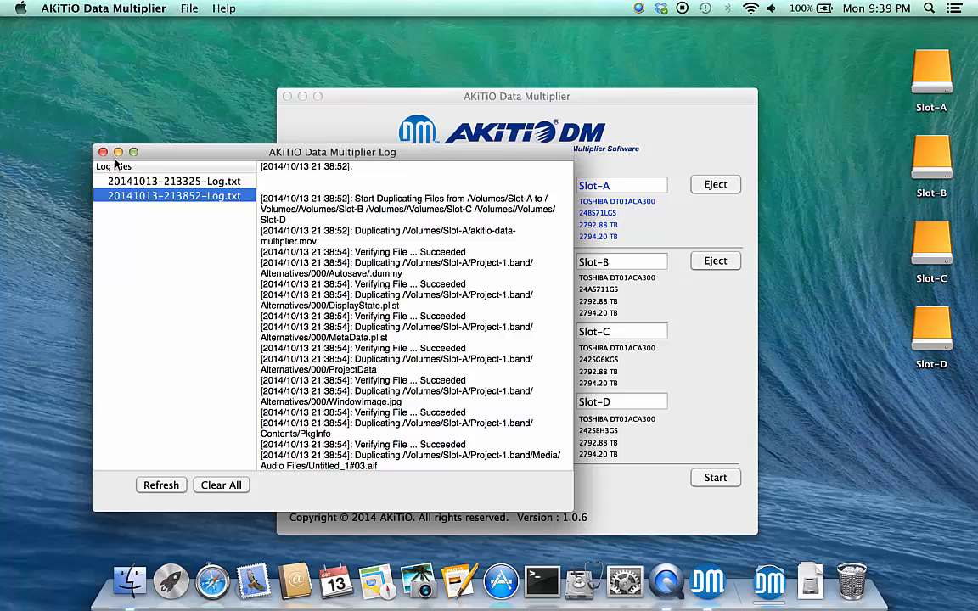
pyautogui.click(103, 152)
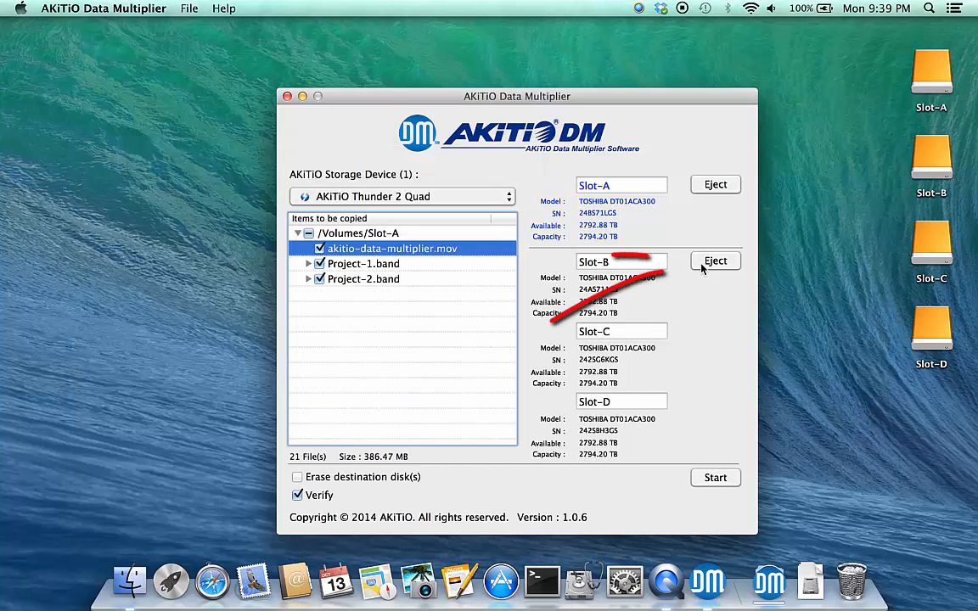